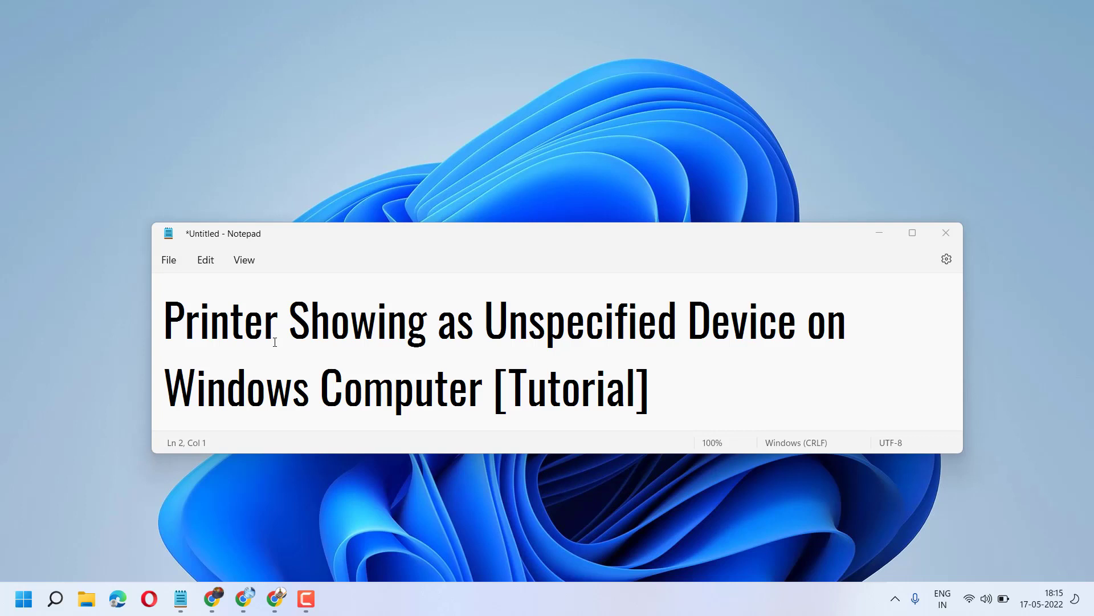
pyautogui.moveTo(273, 346)
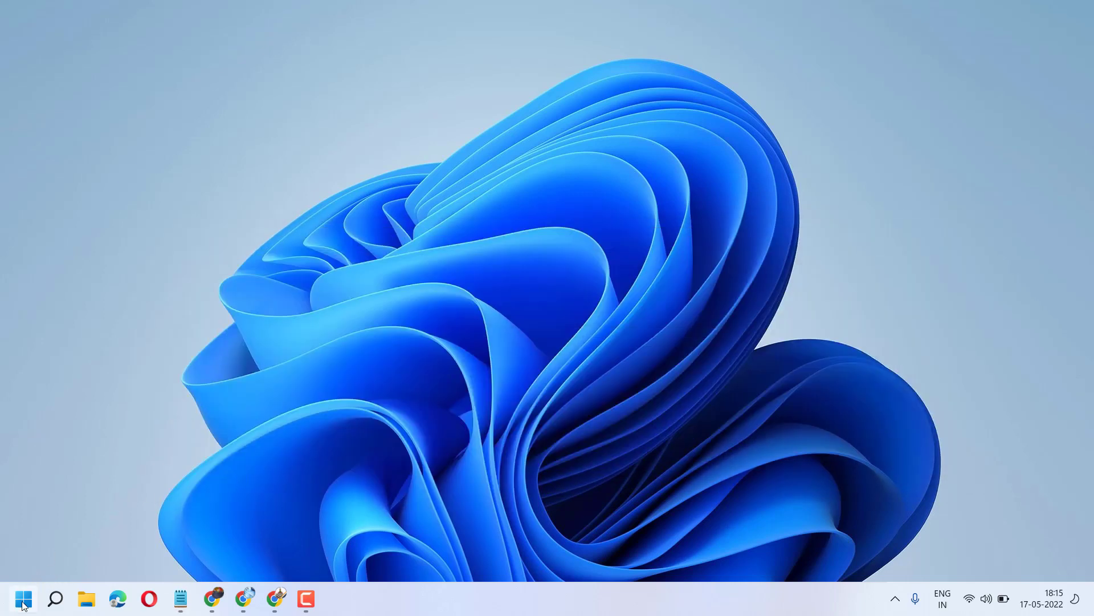
# Launch Windows Settings from the Start menu's pinned apps, landing on the System page.
pyautogui.click(22, 600)
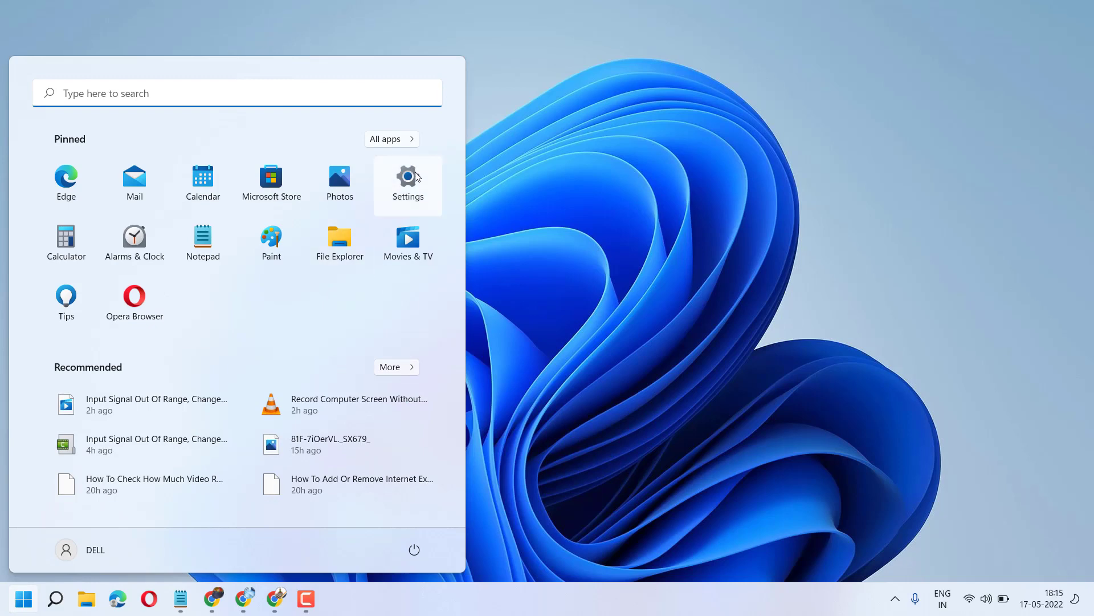
pyautogui.click(408, 177)
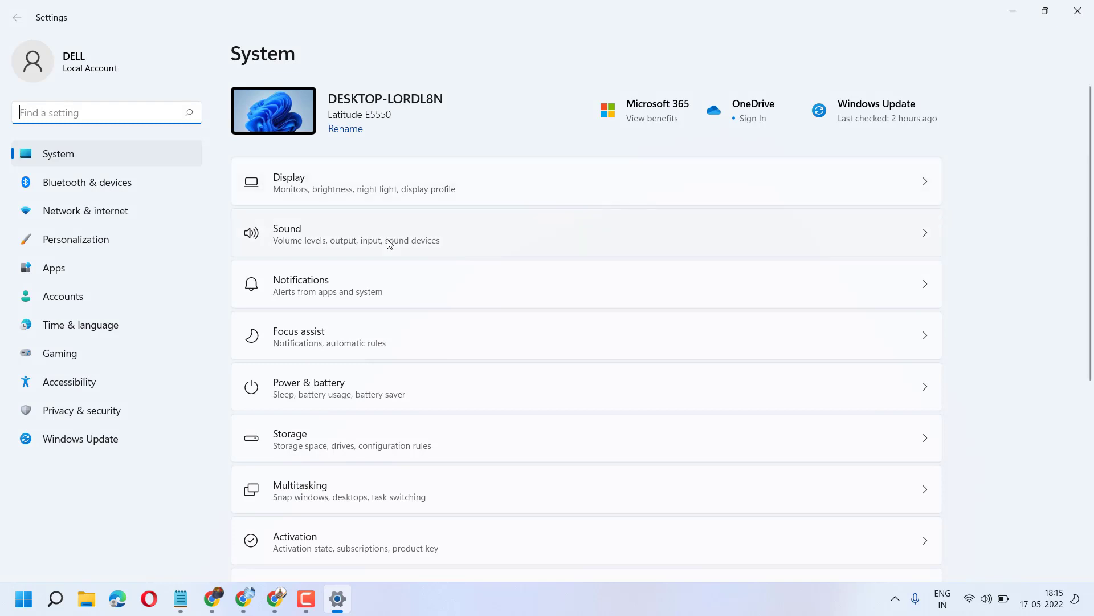
# Navigate from System to Troubleshoot and its Other troubleshooters list.
pyautogui.scroll(-3)
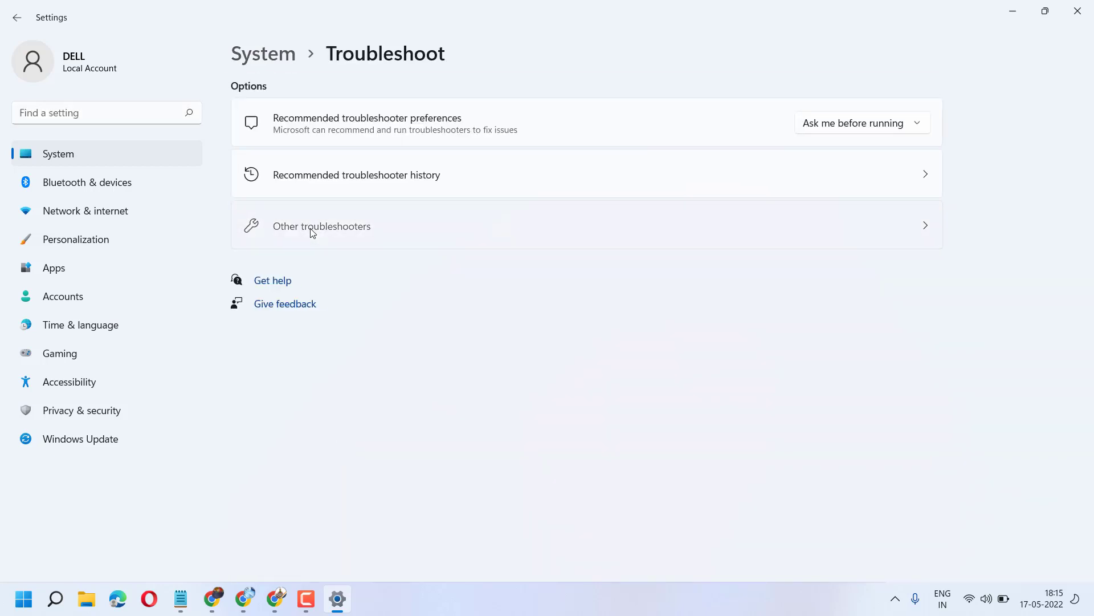
pyautogui.click(321, 225)
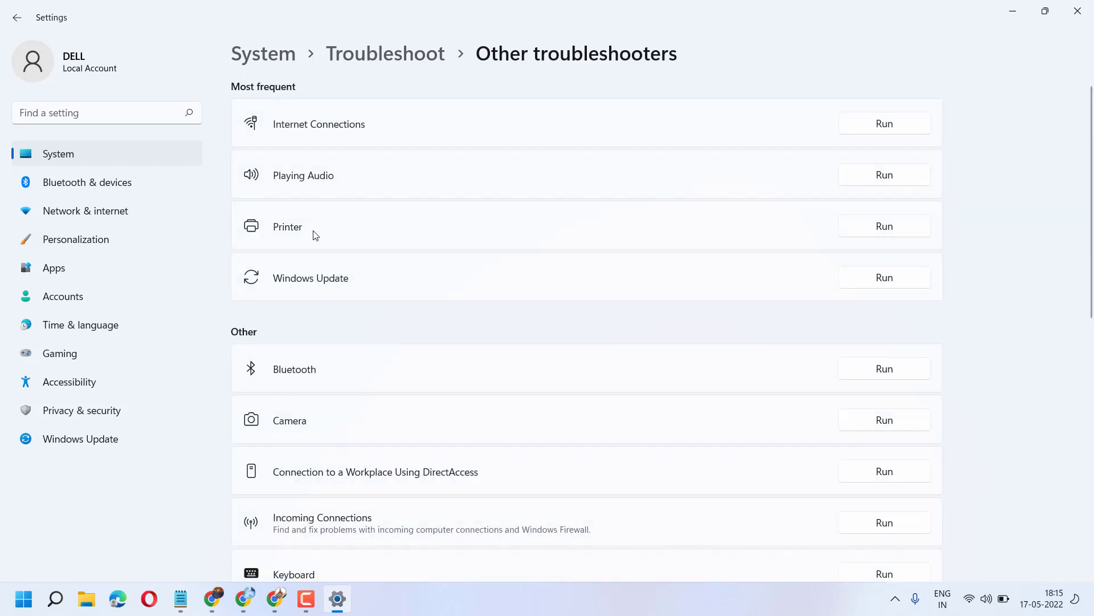
pyautogui.moveTo(293, 234)
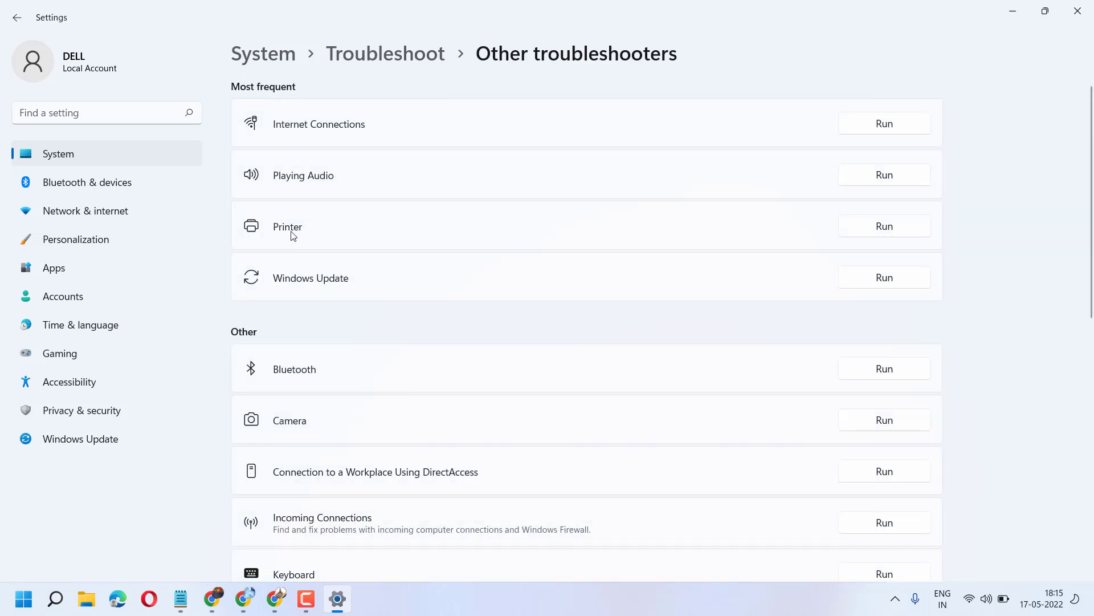
pyautogui.moveTo(884, 232)
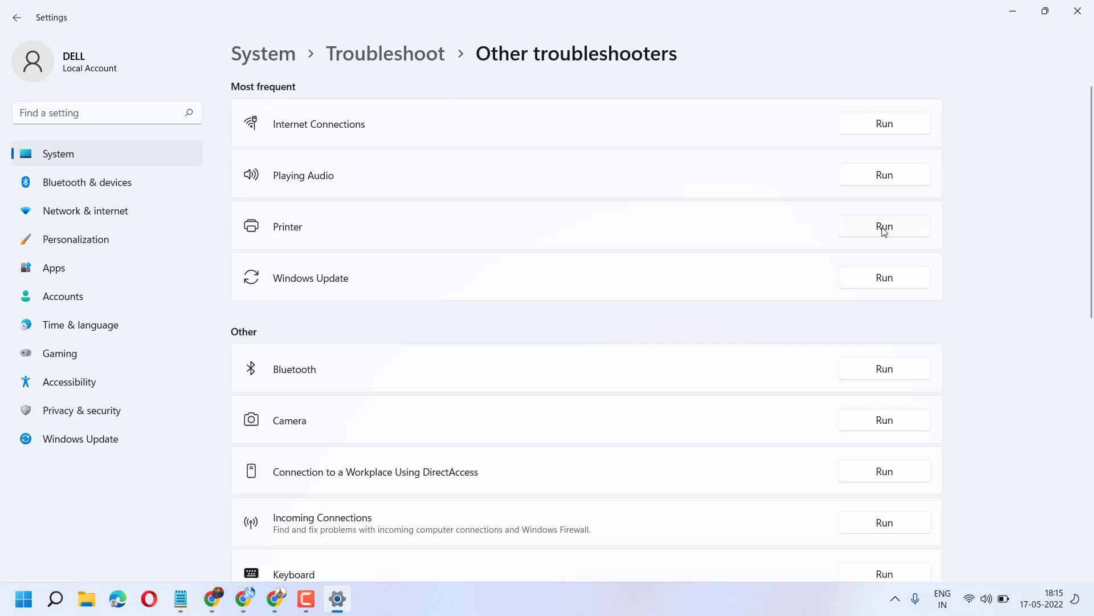
# Run the Printer troubleshooter so it starts detecting problems.
pyautogui.click(885, 226)
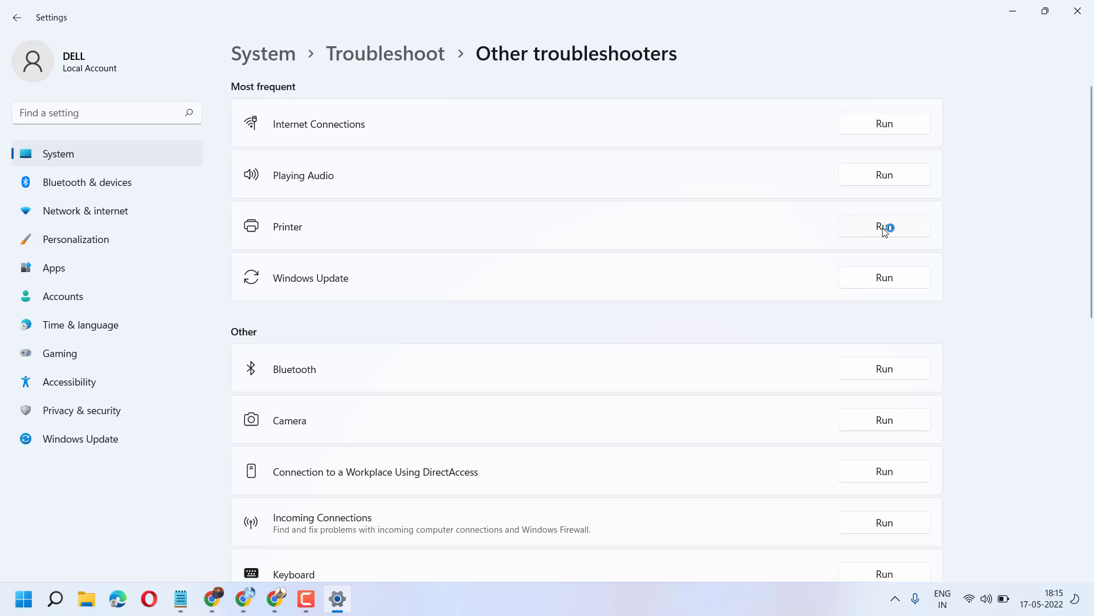
pyautogui.click(884, 226)
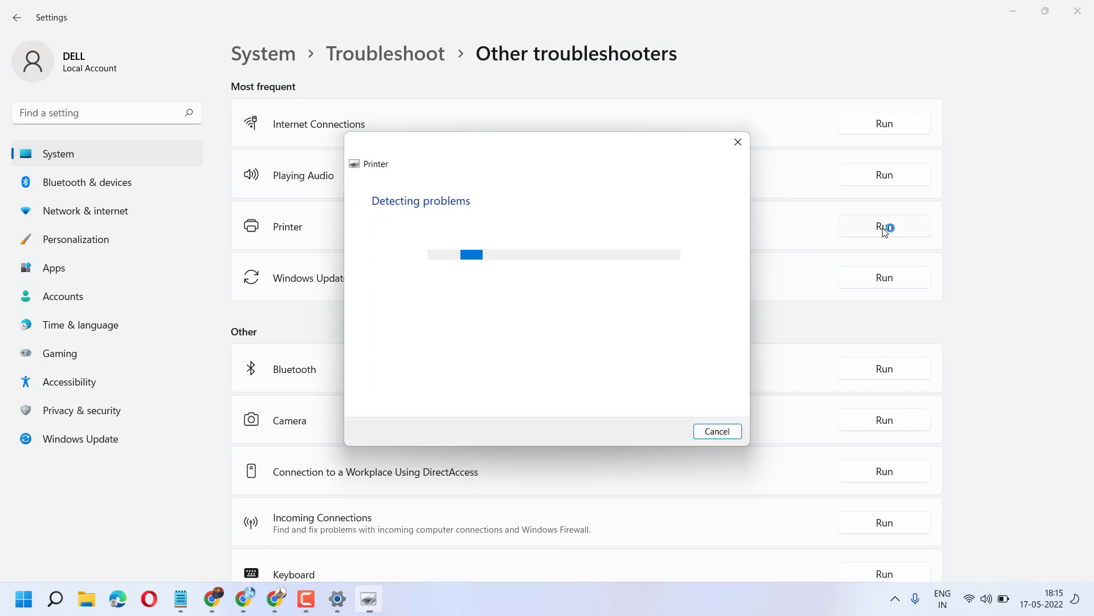